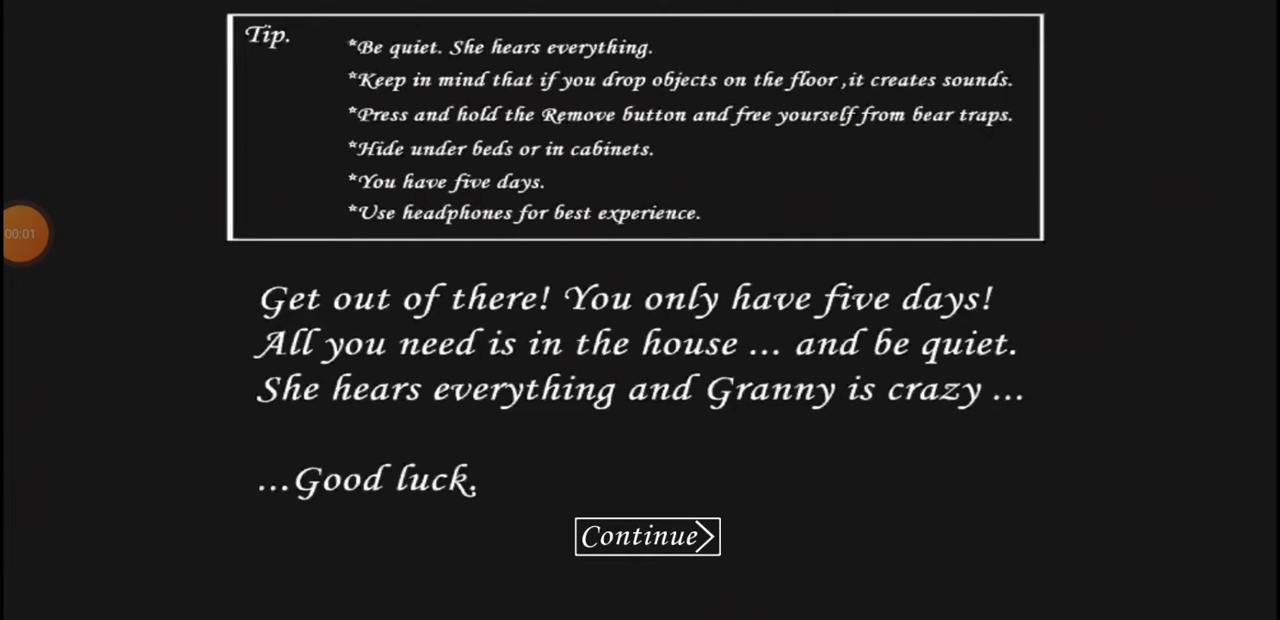
# - Dismiss the intro tips with Continue to begin the first day
pyautogui.click(646, 536)
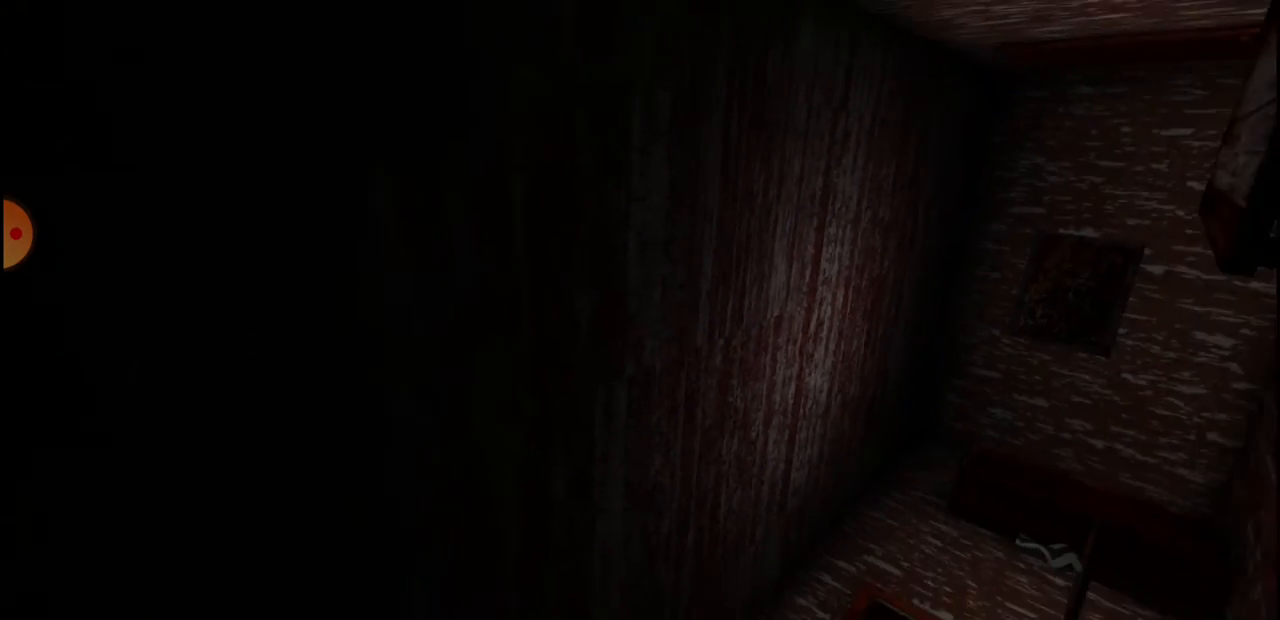
pyautogui.moveTo(640, 310)
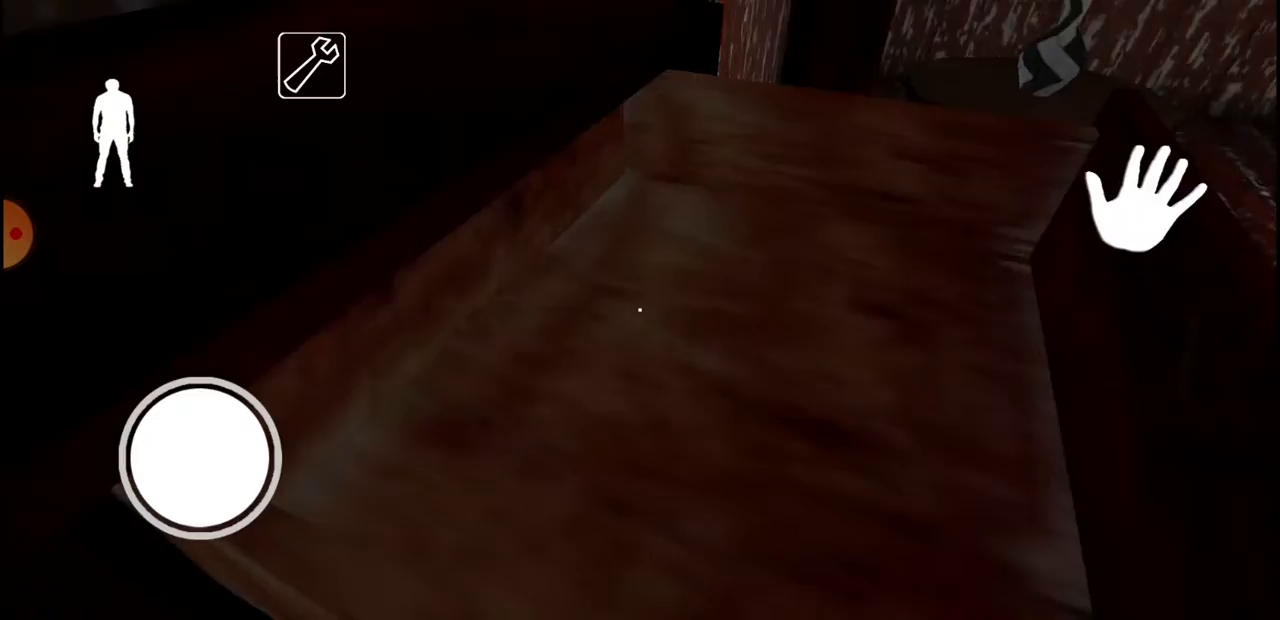
# - Look past the bed, then walk across the bedroom carpet
pyautogui.moveTo(205, 455); pyautogui.dragTo(205, 375)
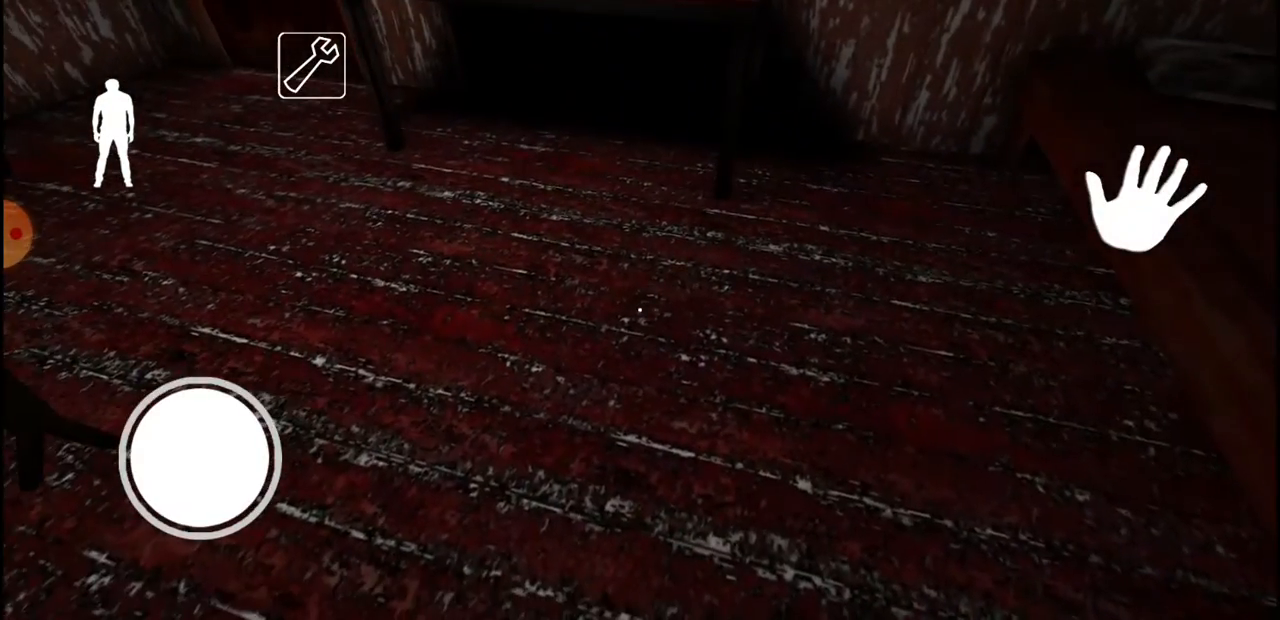
pyautogui.moveTo(205, 455); pyautogui.dragTo(230, 405)
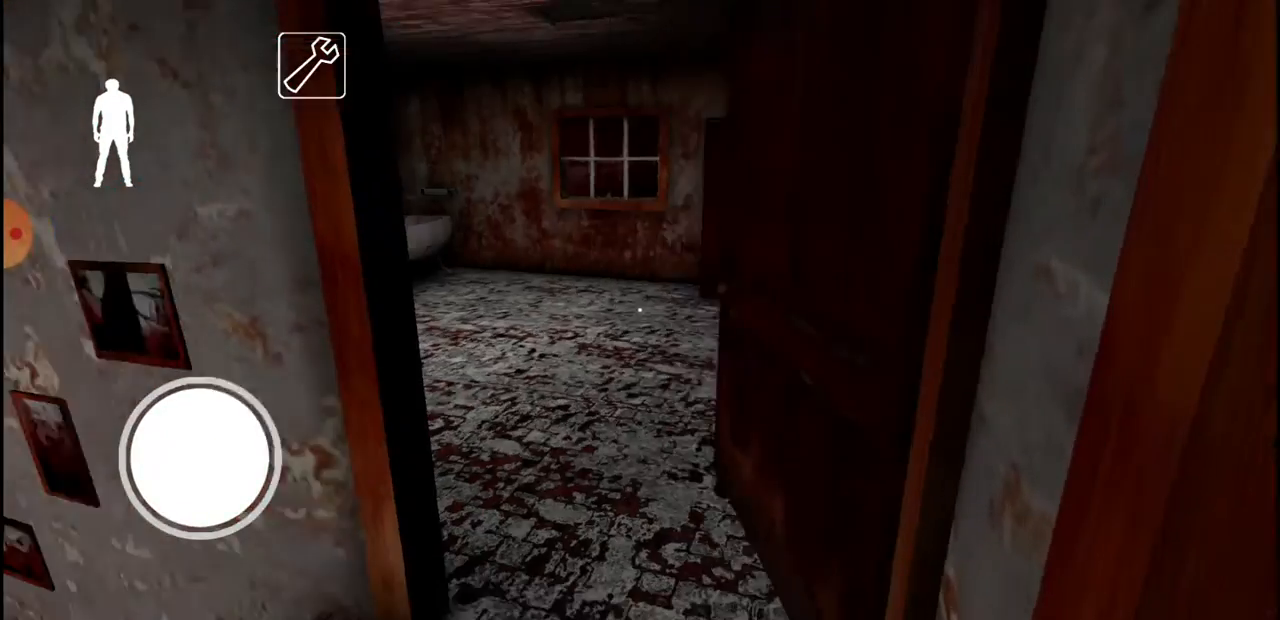
# - Walk through the doorway into the bathroom and turn toward the sink
pyautogui.moveTo(205, 455); pyautogui.dragTo(195, 520)
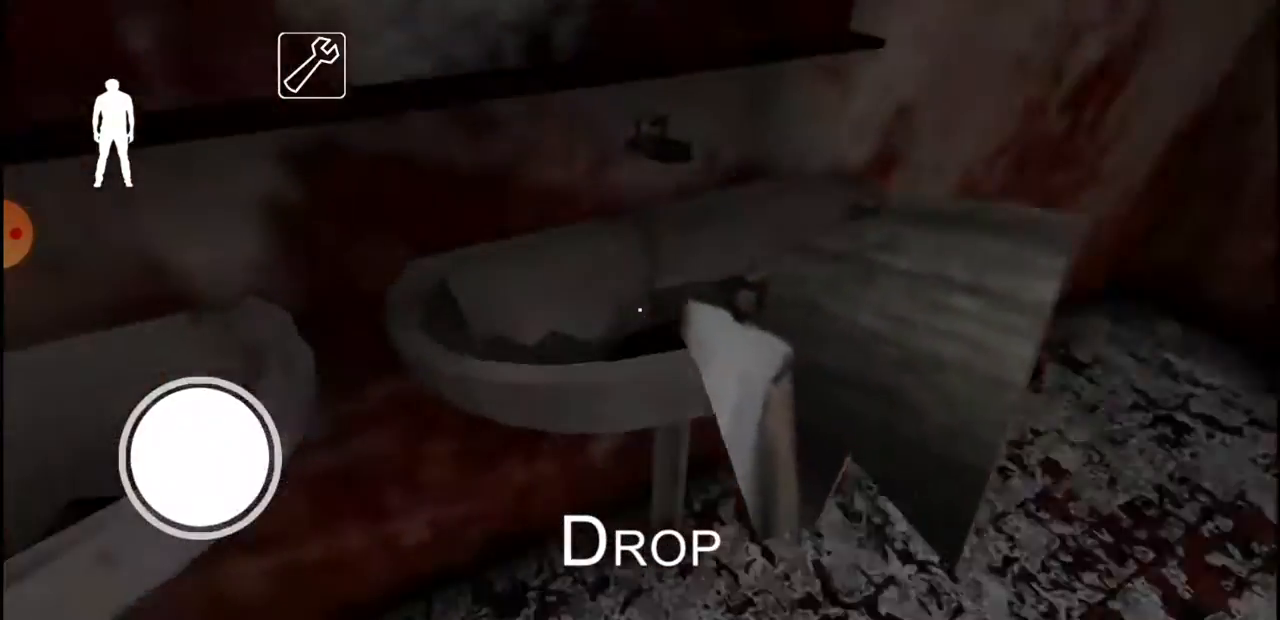
pyautogui.moveTo(200, 445); pyautogui.dragTo(185, 370)
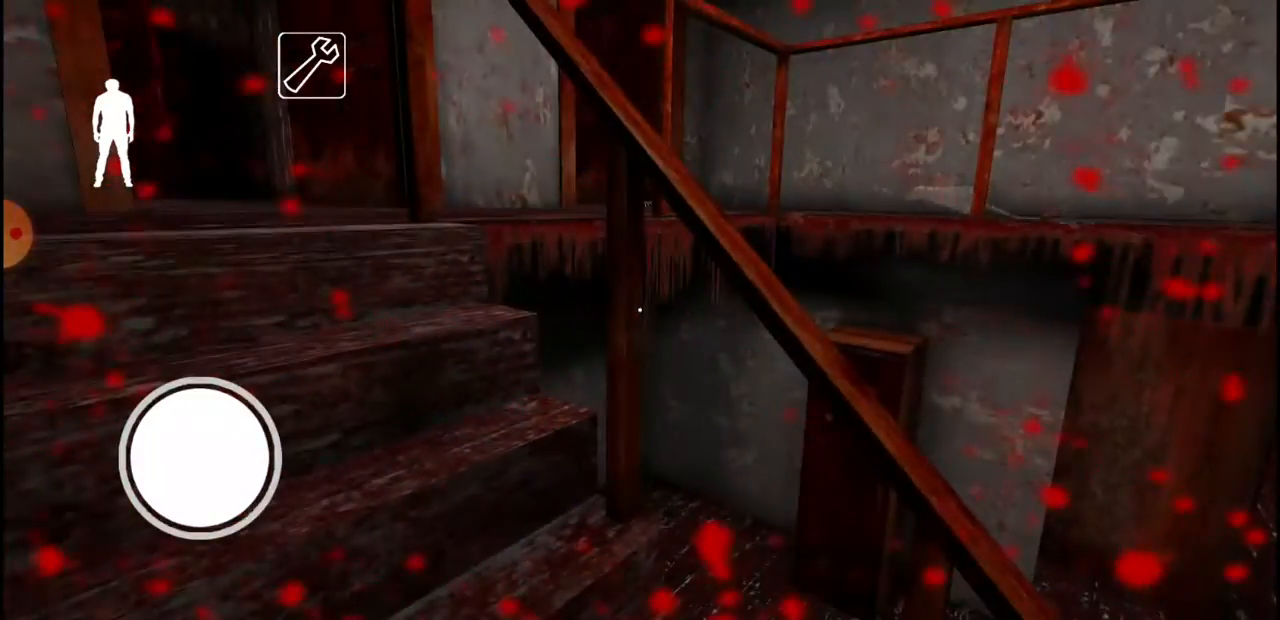
# - Walk down the wooden staircase toward the dark lower floor
pyautogui.moveTo(205, 455); pyautogui.dragTo(175, 370)
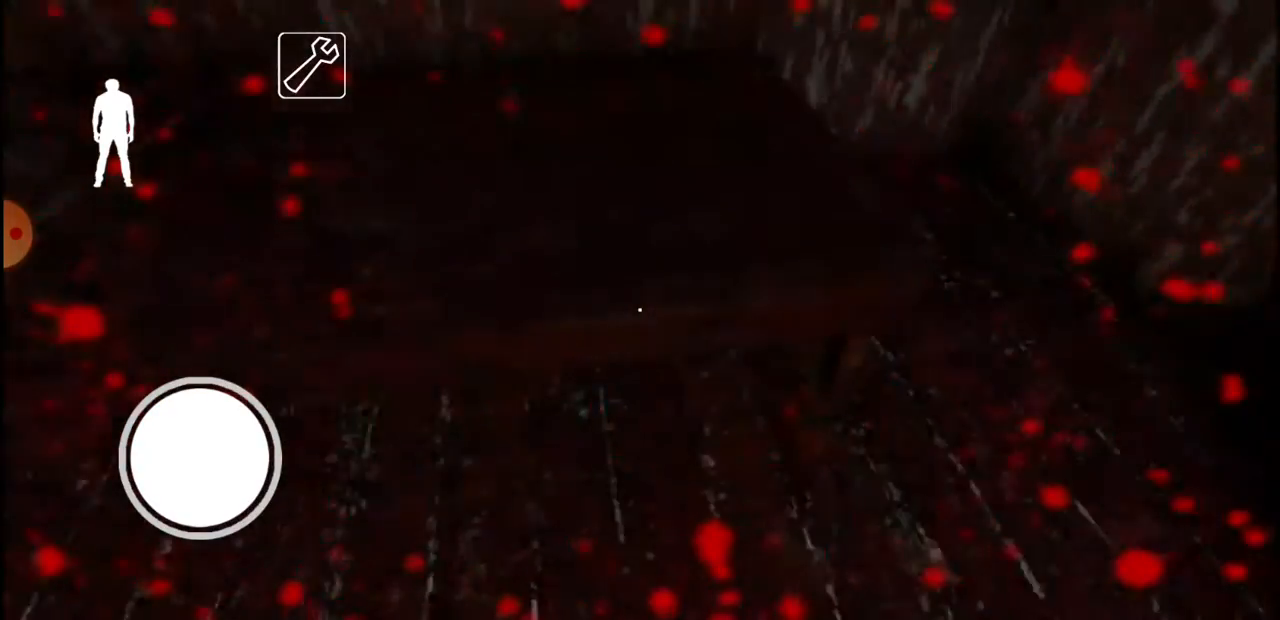
# - Walk forward into the dim room and across toward the wooden bench
pyautogui.moveTo(200, 458); pyautogui.dragTo(200, 375)
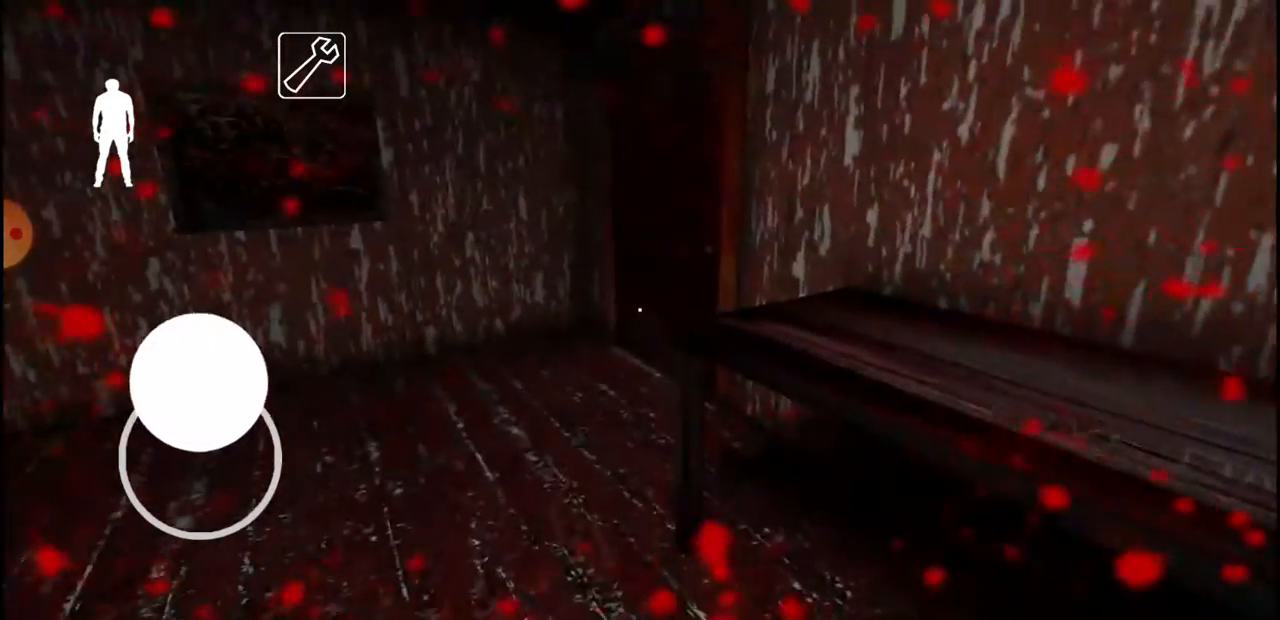
pyautogui.moveTo(200, 390); pyautogui.dragTo(200, 450)
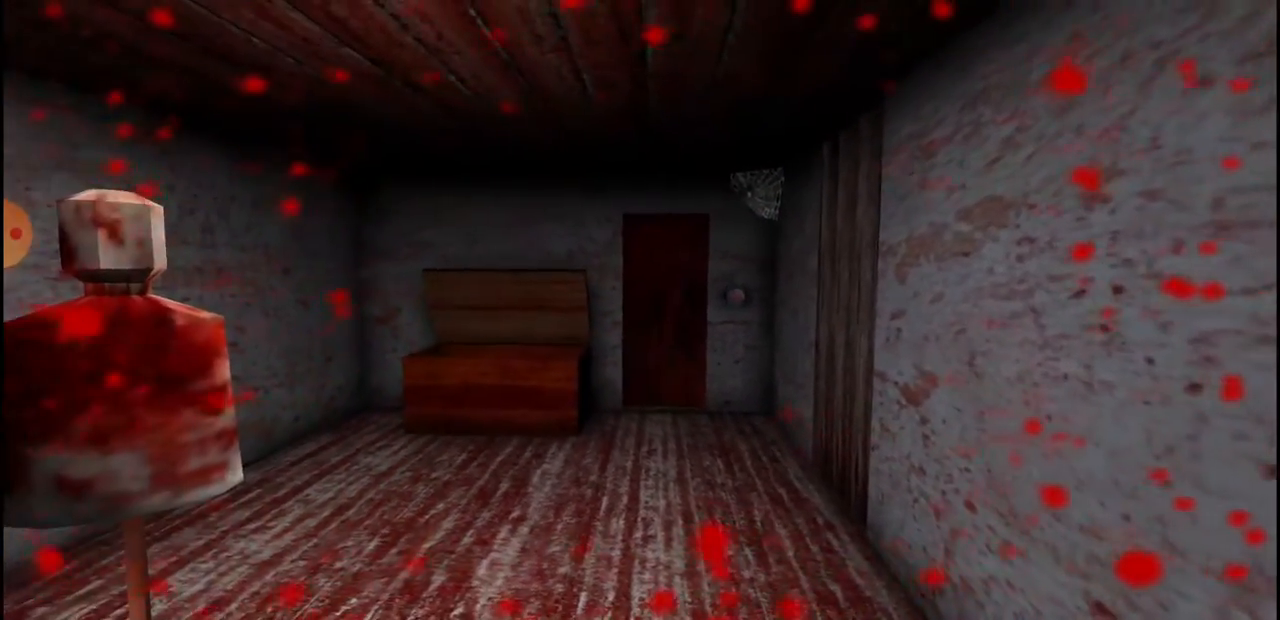
pyautogui.moveTo(640, 310)
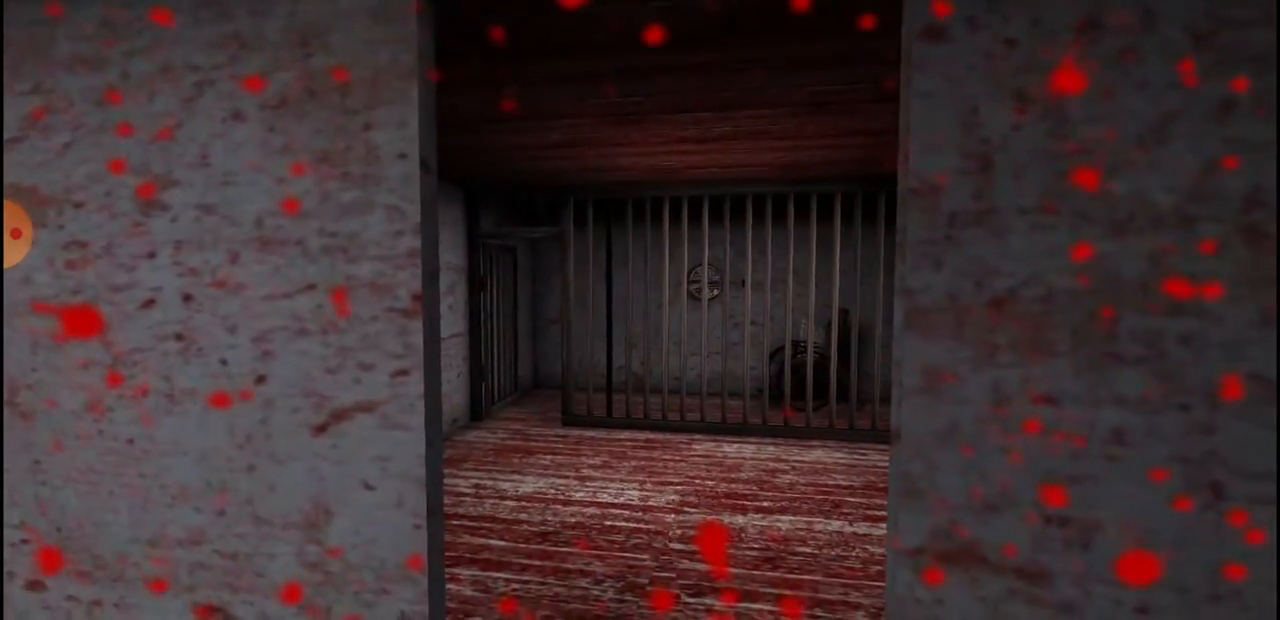